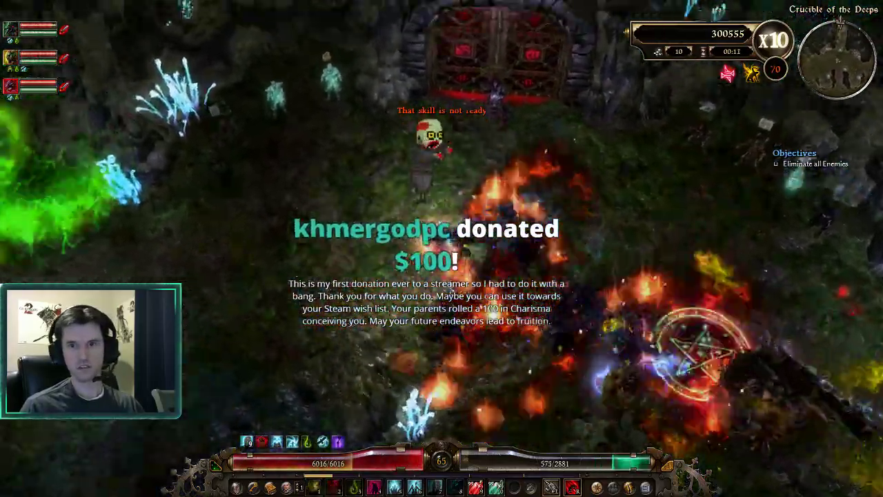
Step: Close the pause menu with Return to Game and resume Crucible play after wave 12
key("Escape")
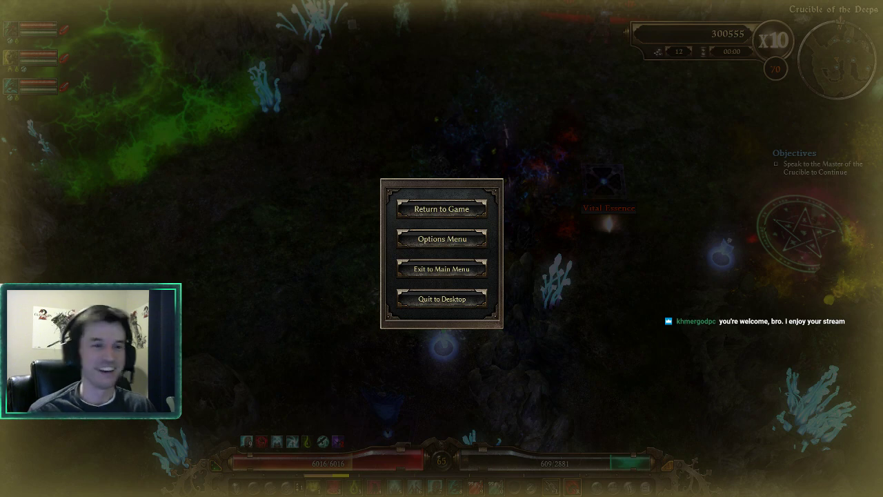
mouse_move(536, 255)
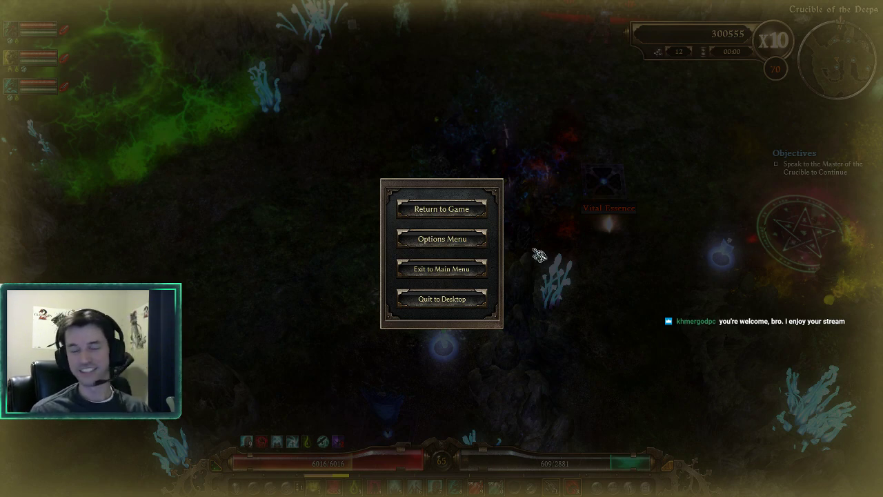
mouse_move(529, 217)
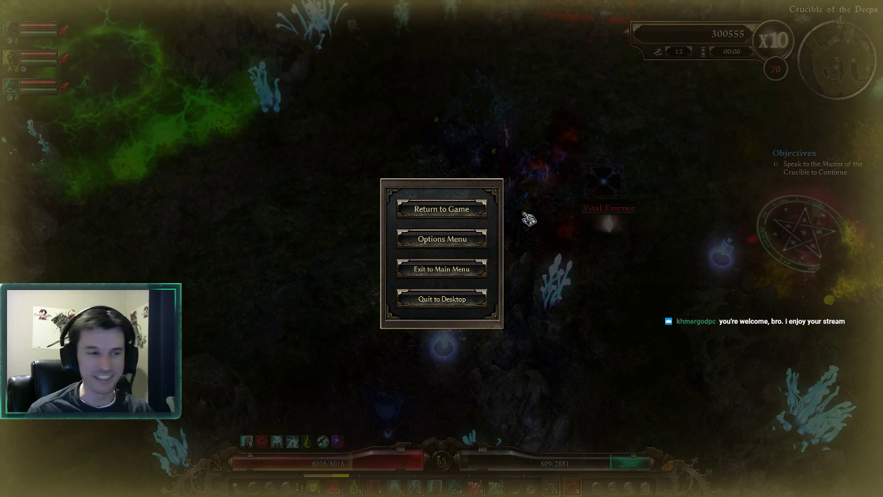
mouse_move(440, 216)
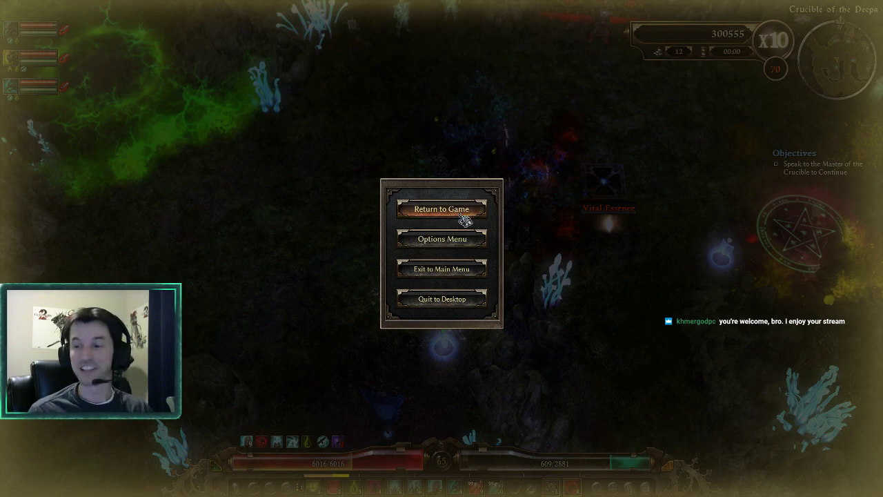
left_click(442, 209)
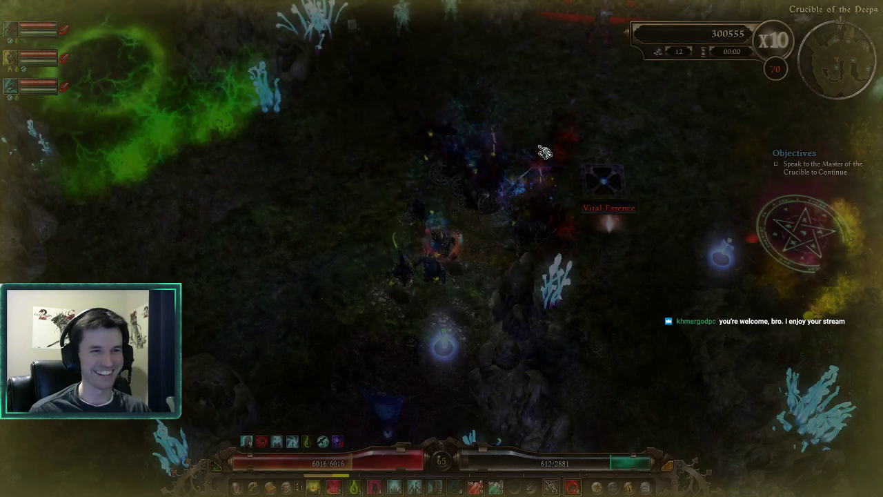